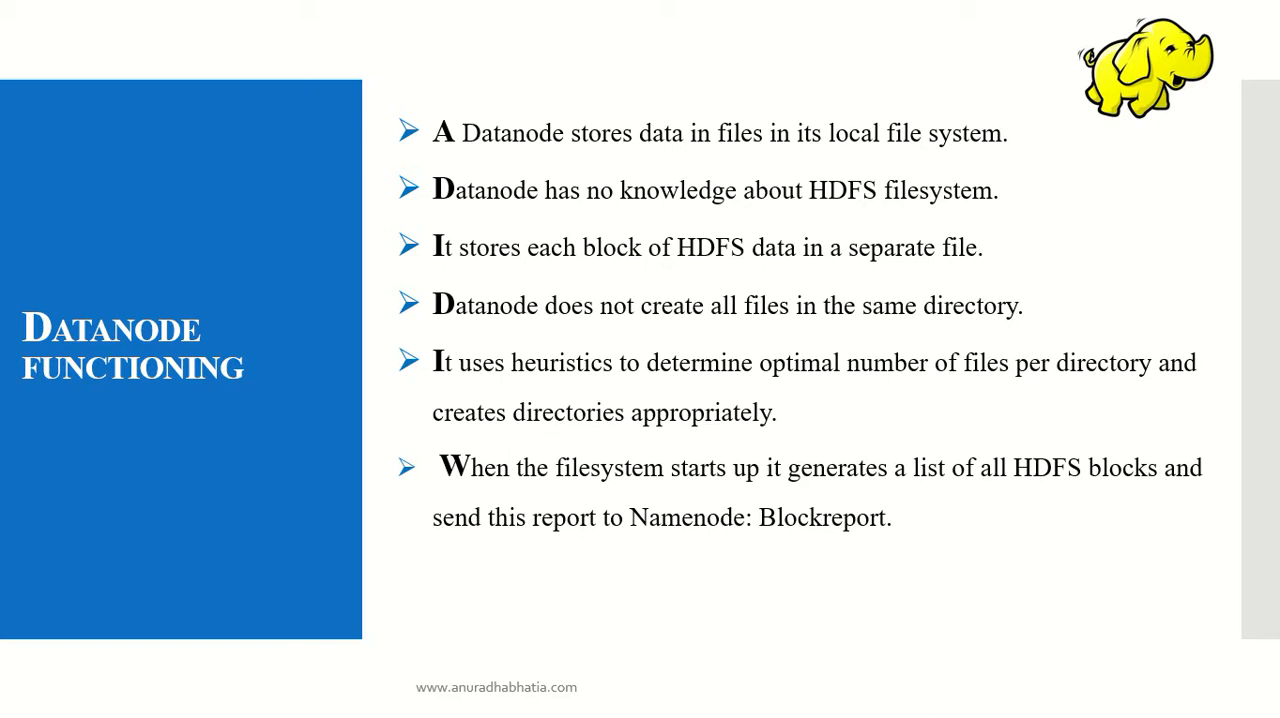
key(right)
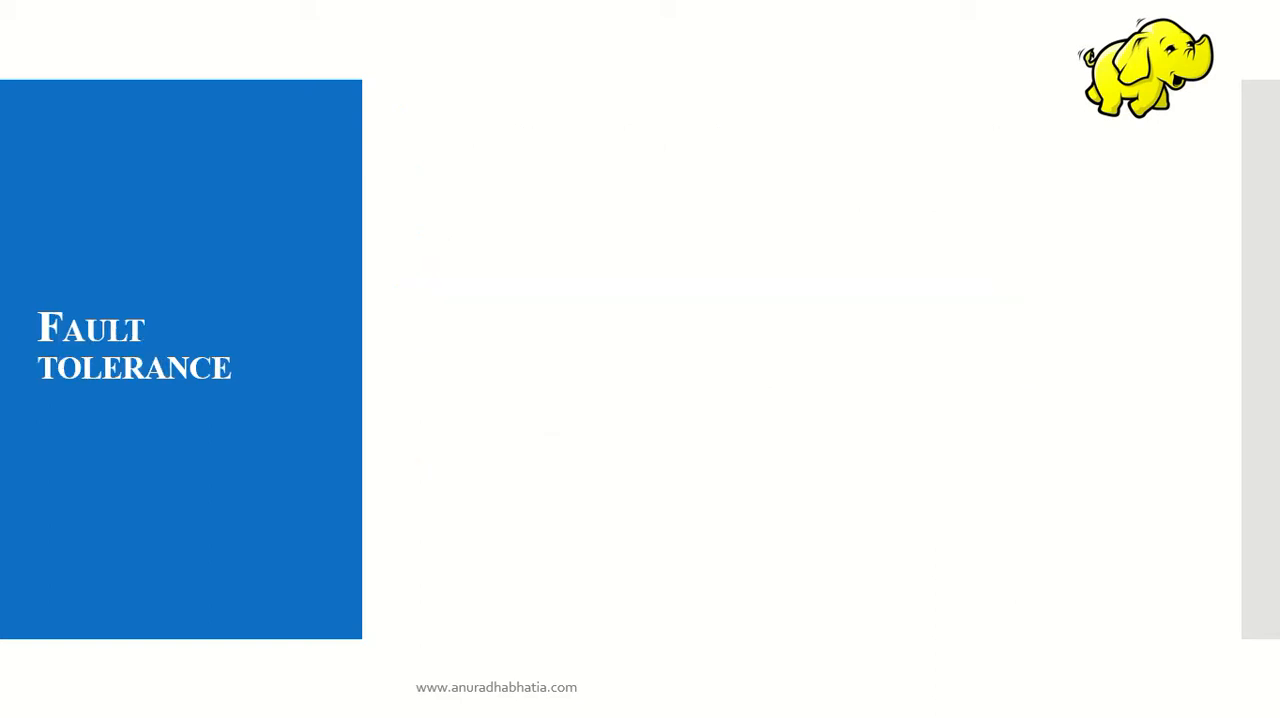